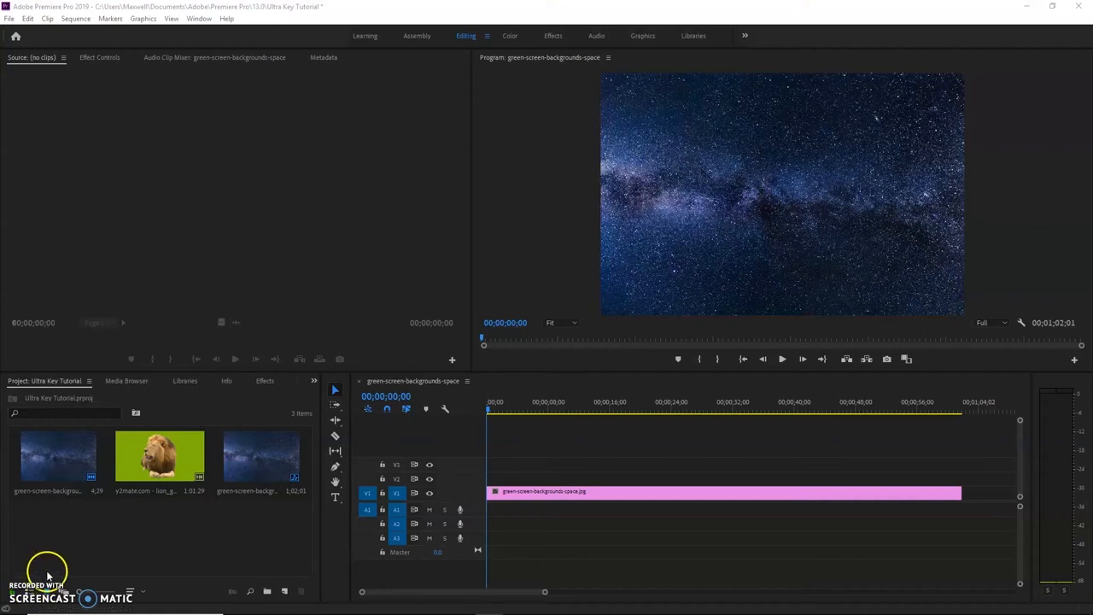
pyautogui.moveTo(562, 423)
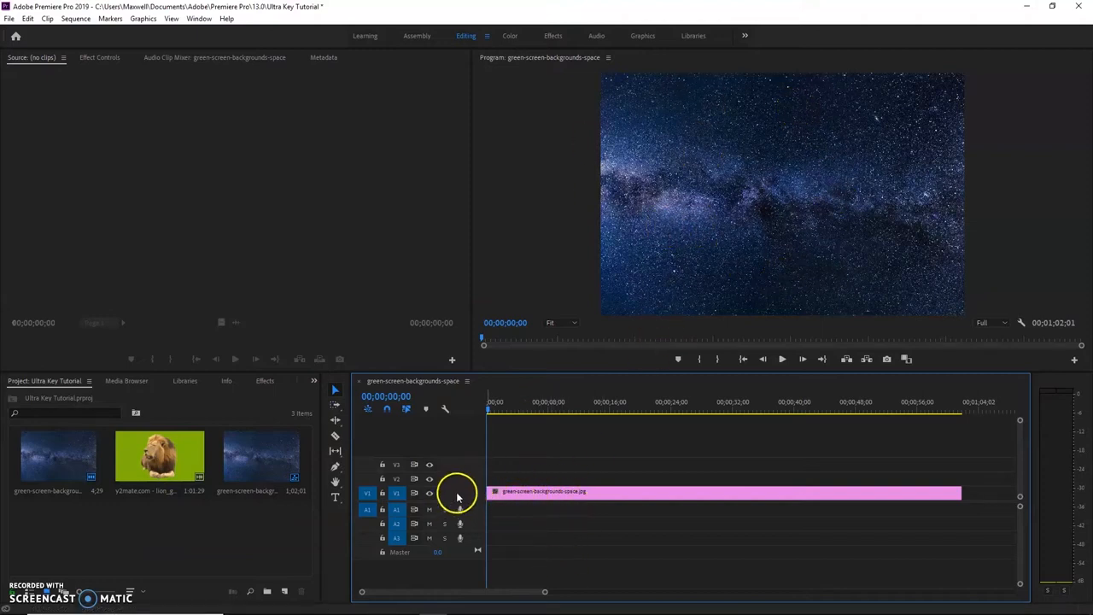
# Place the green-screen lion clip on V2 above the space background and switch to the Effects workspace.
pyautogui.click(159, 457)
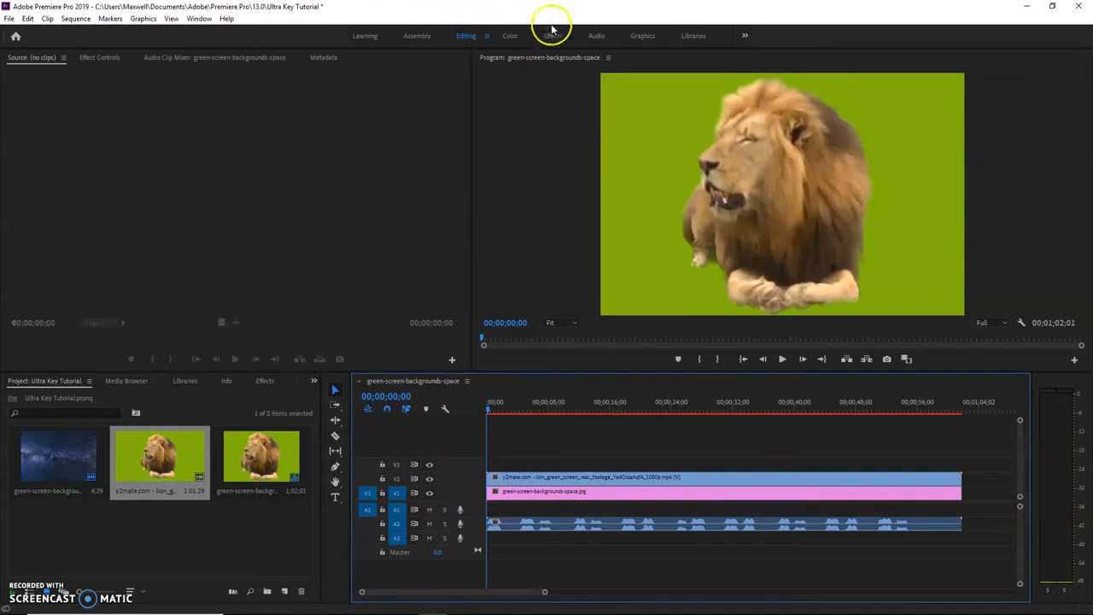
pyautogui.click(554, 36)
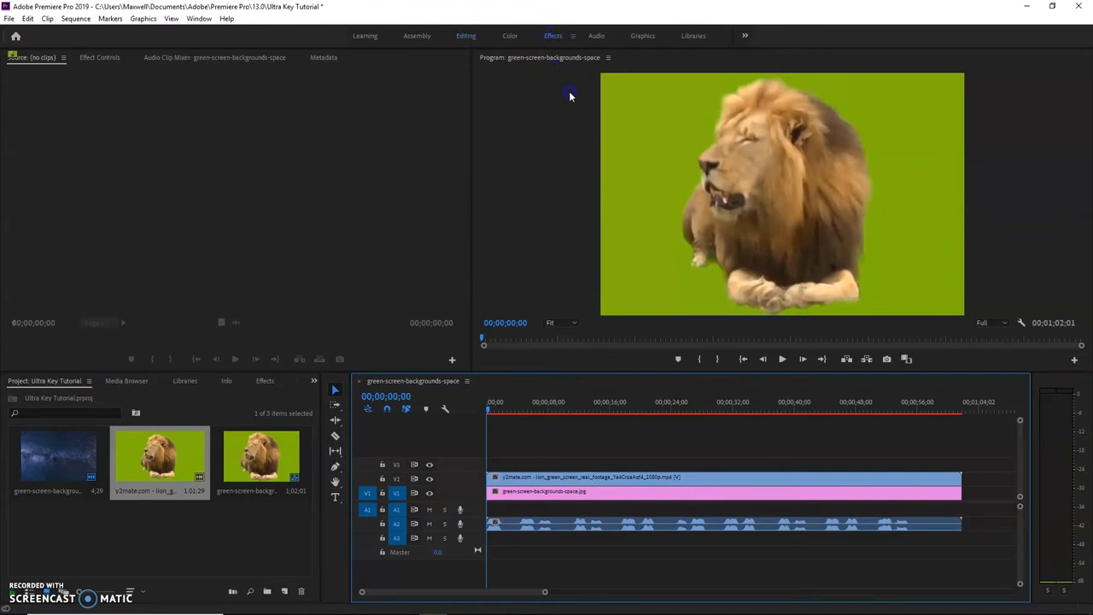
# Search the Effects panel for 'ultra' and apply Ultra Key to the lion clip.
pyautogui.click(553, 34)
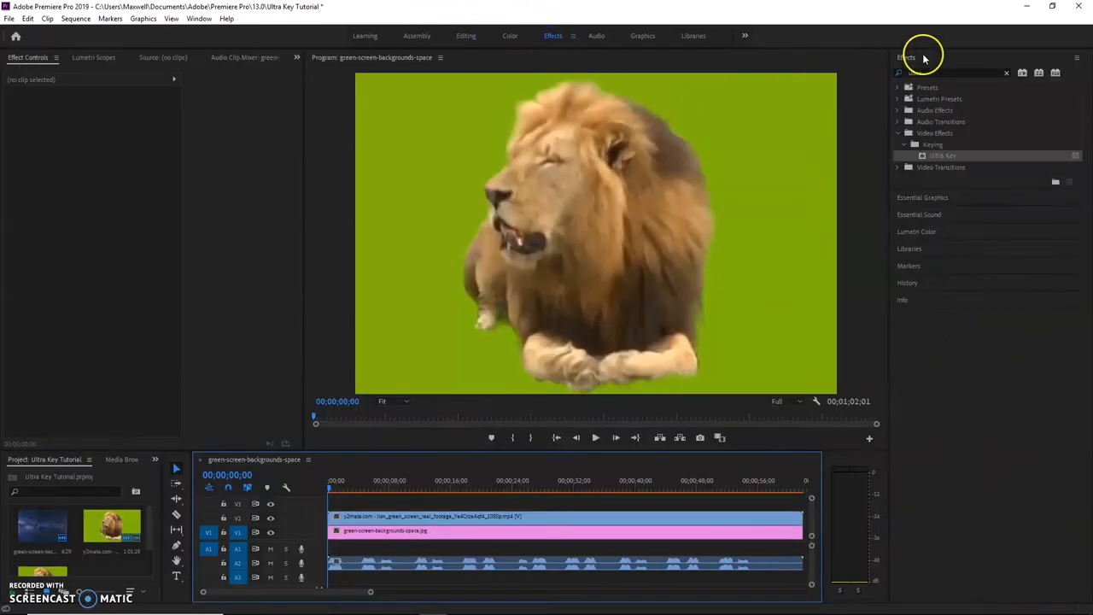
pyautogui.write('ultra')
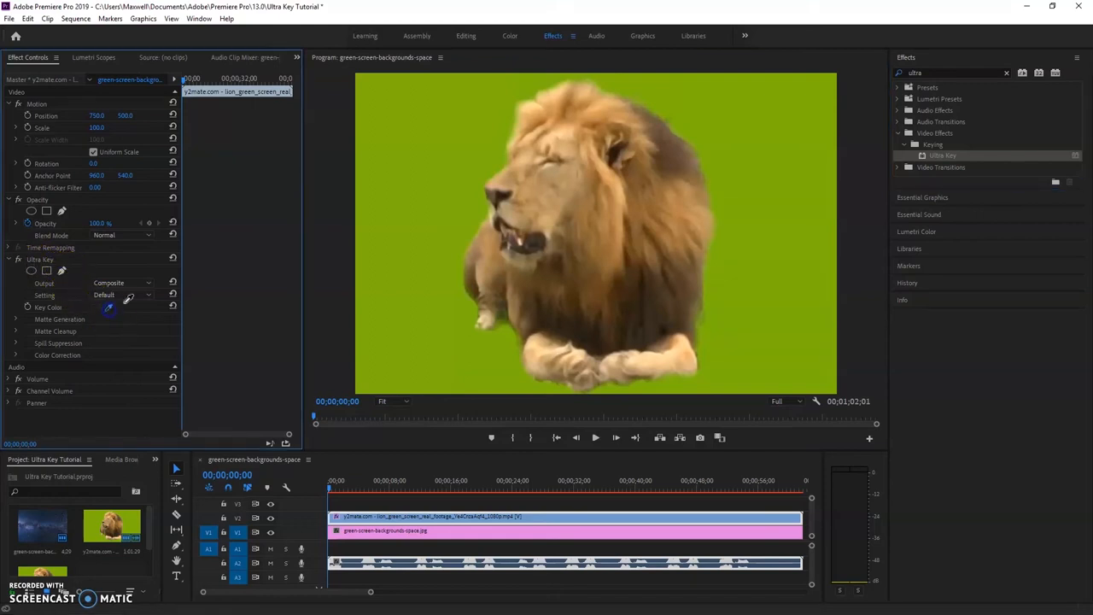
# Sample the green screen with the Ultra Key Key Color eyedropper to key it out.
pyautogui.click(109, 307)
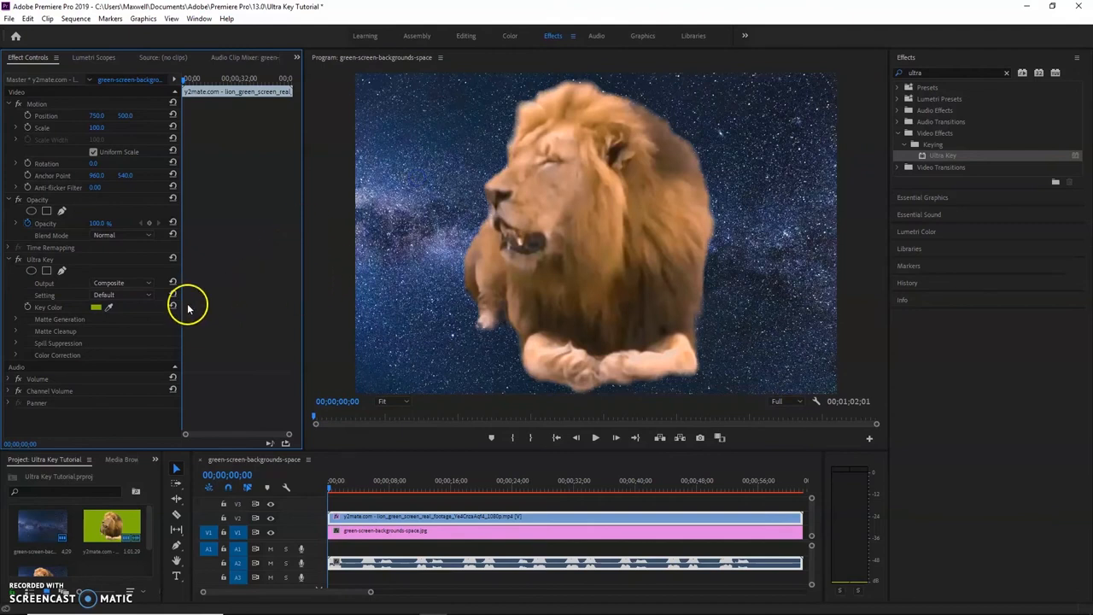
pyautogui.moveTo(47, 311)
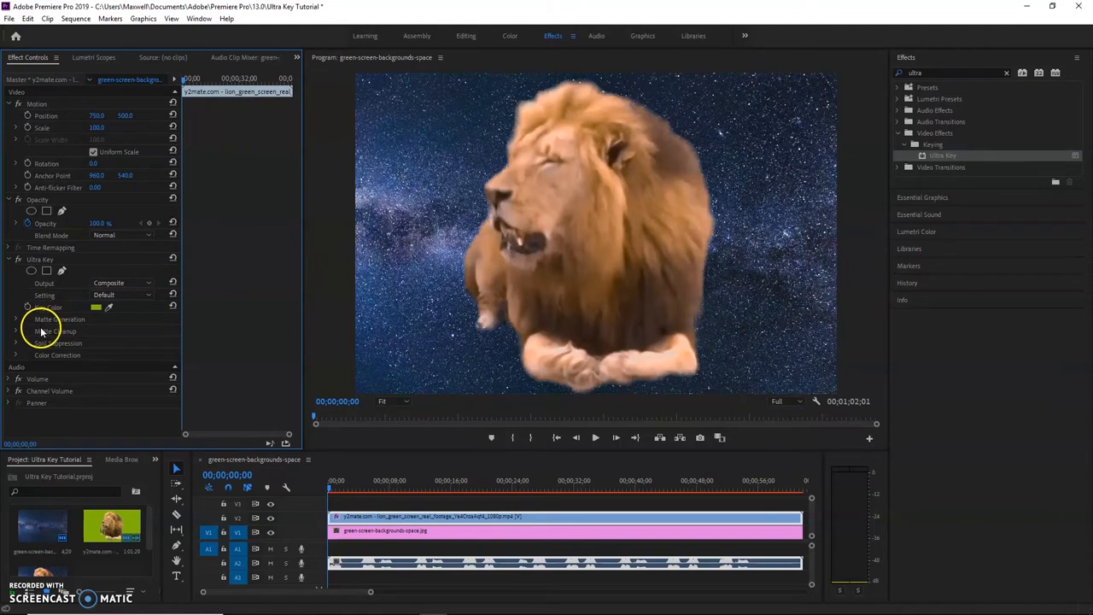
# Review Matte Generation and adjust Matte Cleanup so Ultra Key's Setting becomes Custom, then start playback.
pyautogui.click(15, 320)
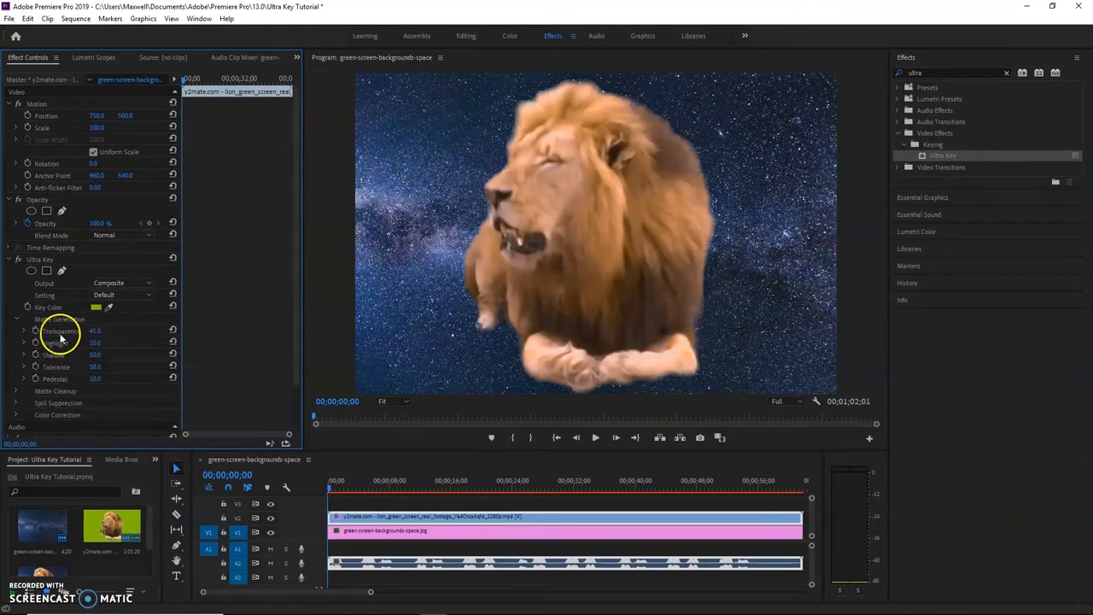
pyautogui.click(17, 320)
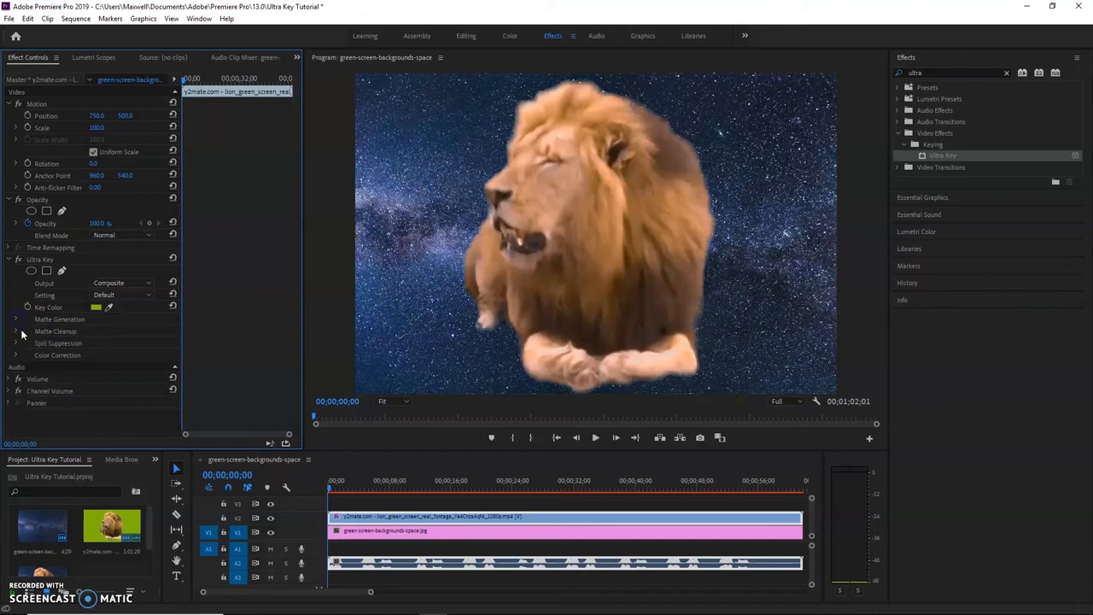
pyautogui.click(16, 331)
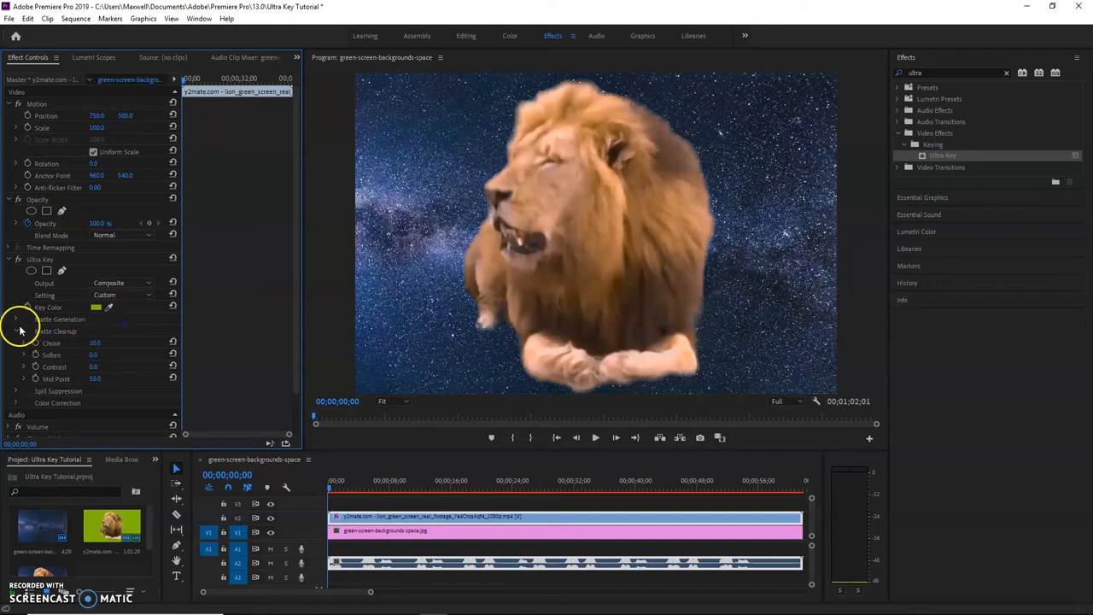
pyautogui.click(15, 331)
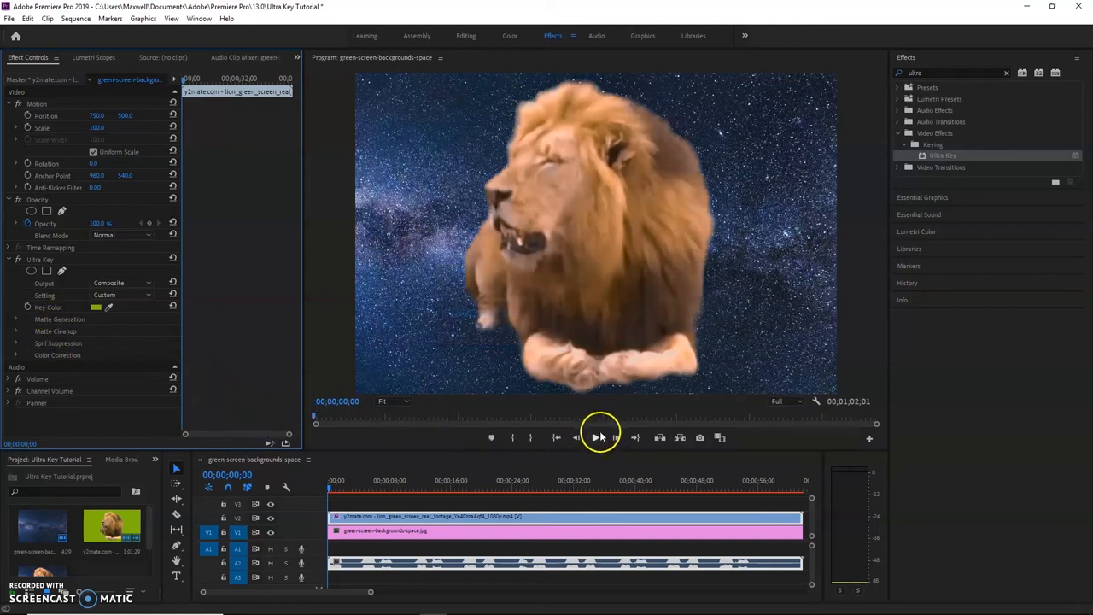
pyautogui.click(598, 437)
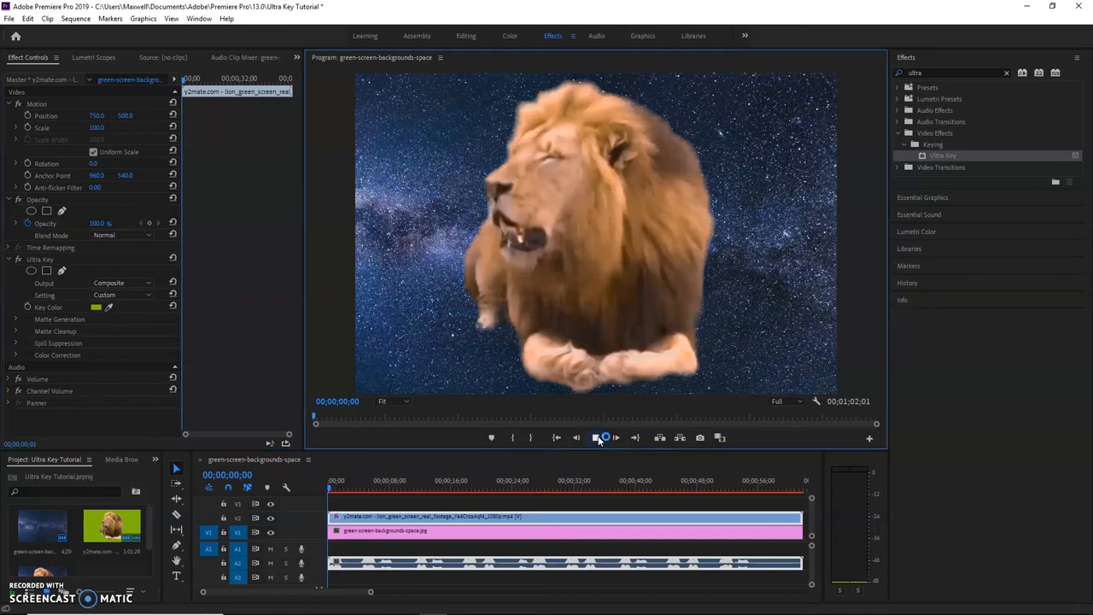
# Play the keyed lion composite over the starry space for about ten seconds.
pyautogui.click(600, 438)
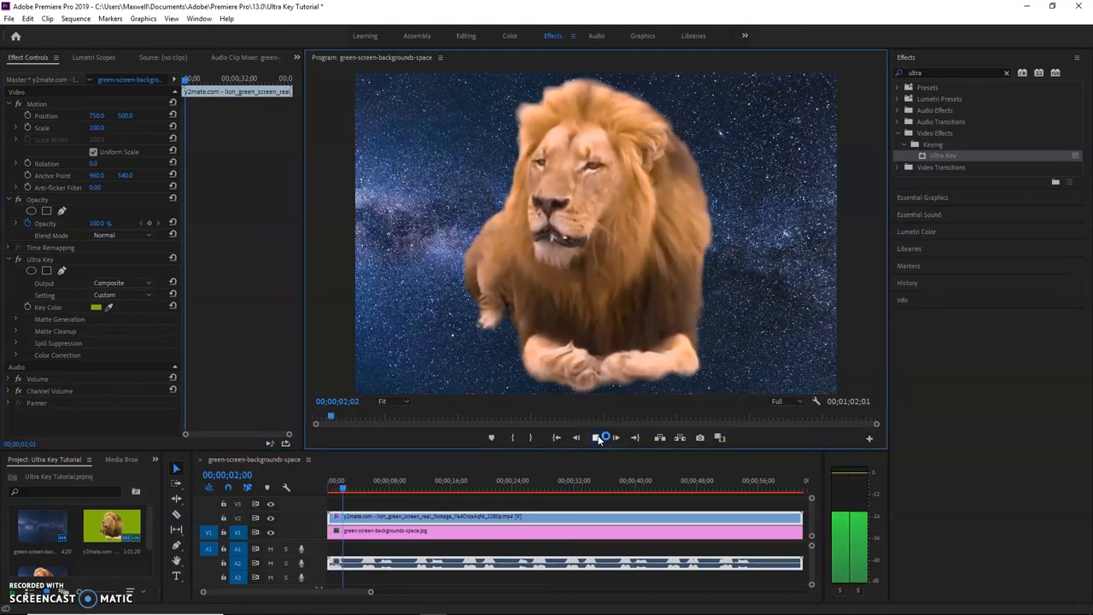
pyautogui.click(598, 438)
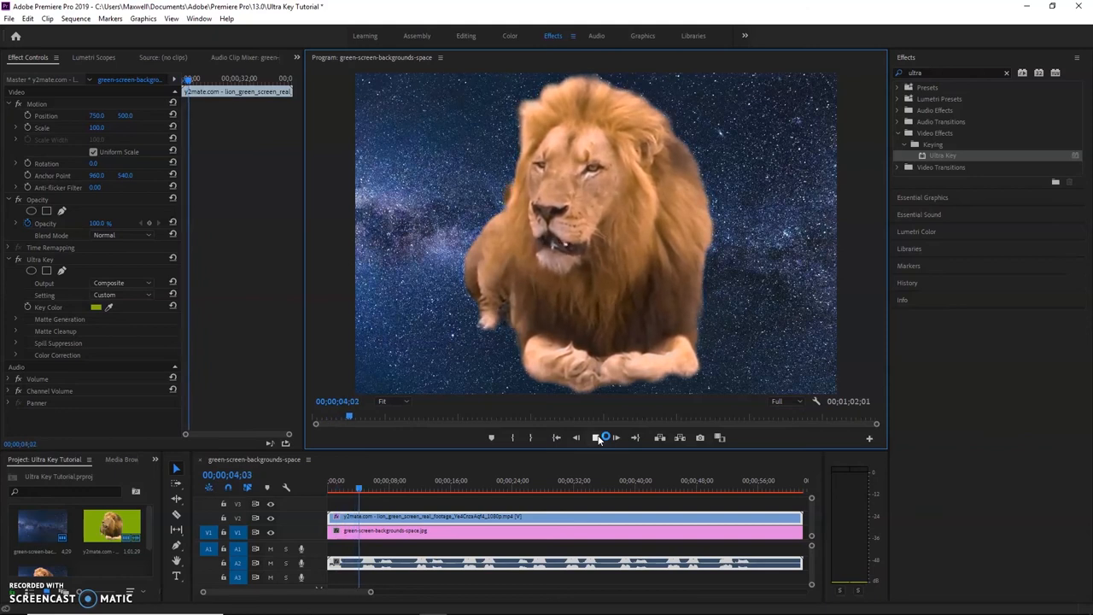
pyautogui.click(596, 437)
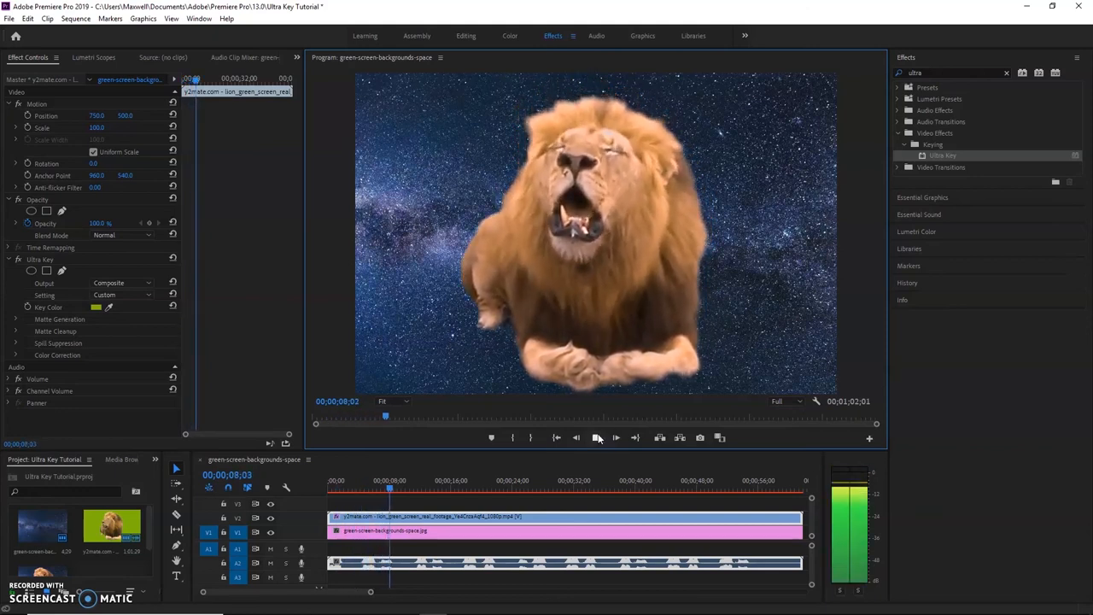
pyautogui.click(596, 437)
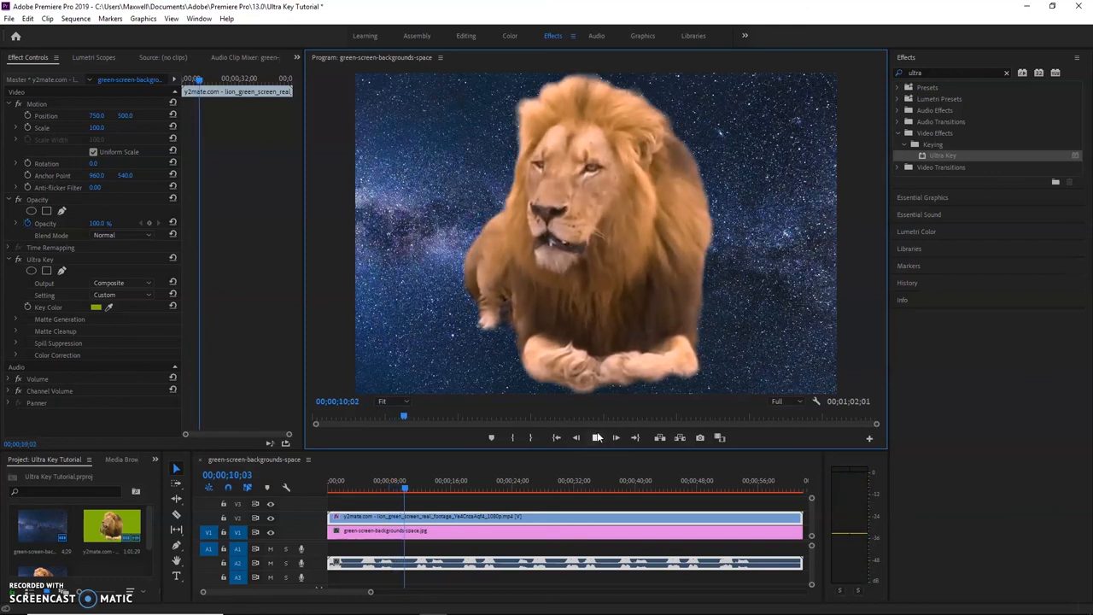